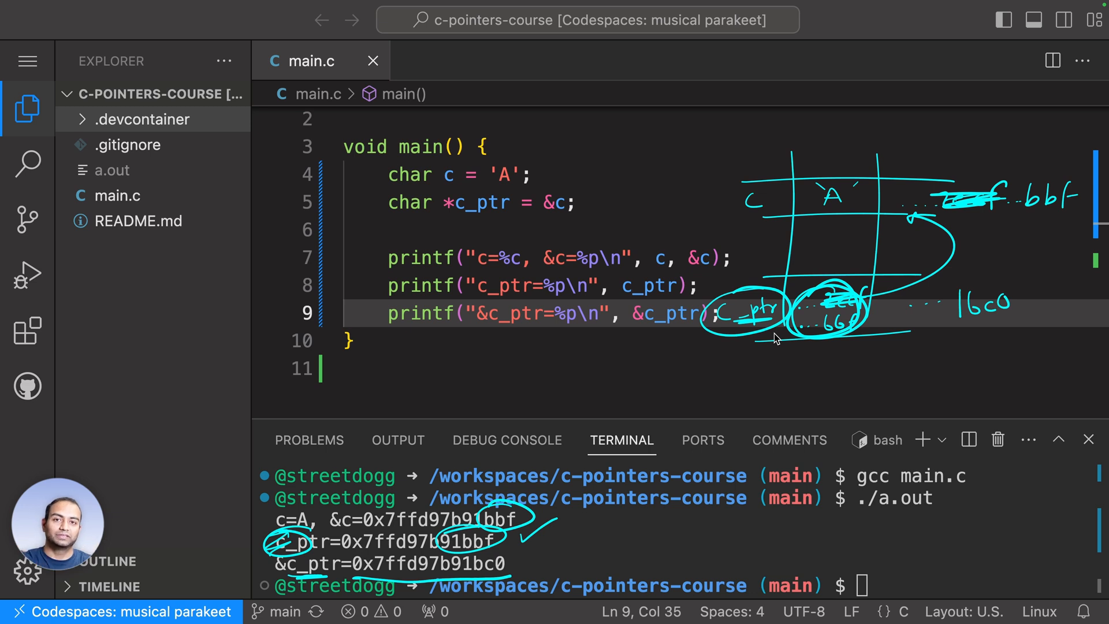
{"action": "mouse_move", "coordinate": [791, 353]}
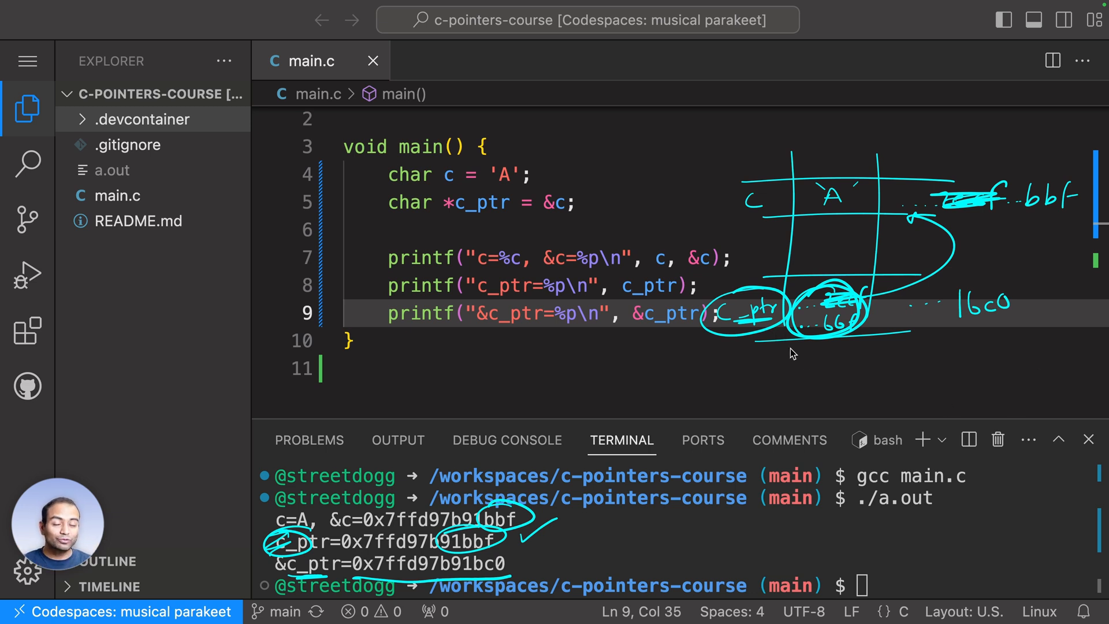
{"action": "mouse_move", "coordinate": [758, 345]}
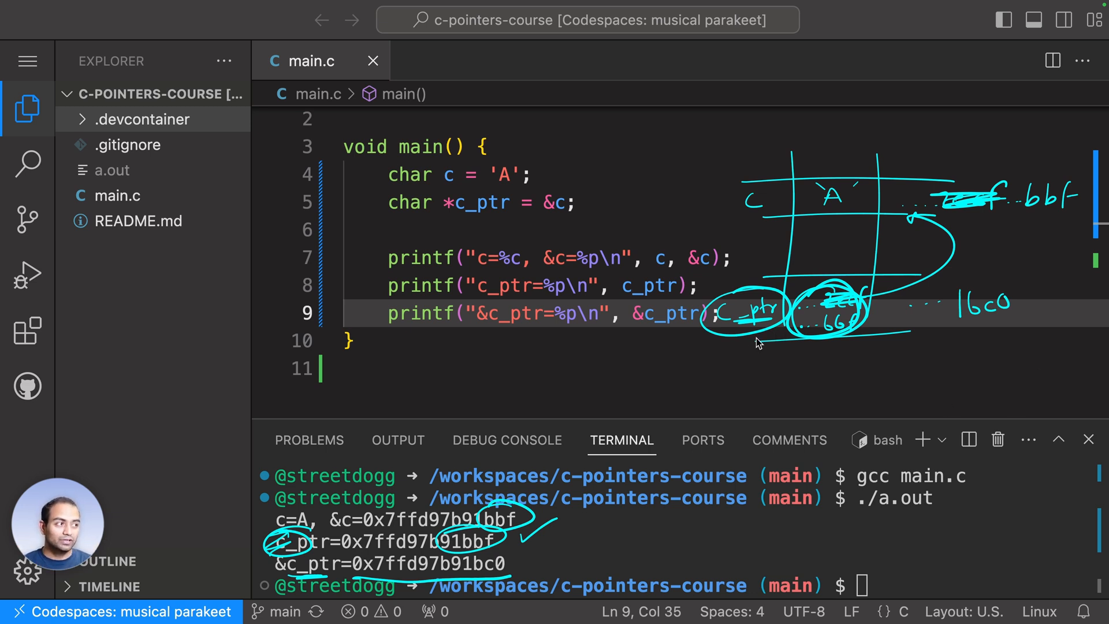
{"action": "mouse_move", "coordinate": [755, 348]}
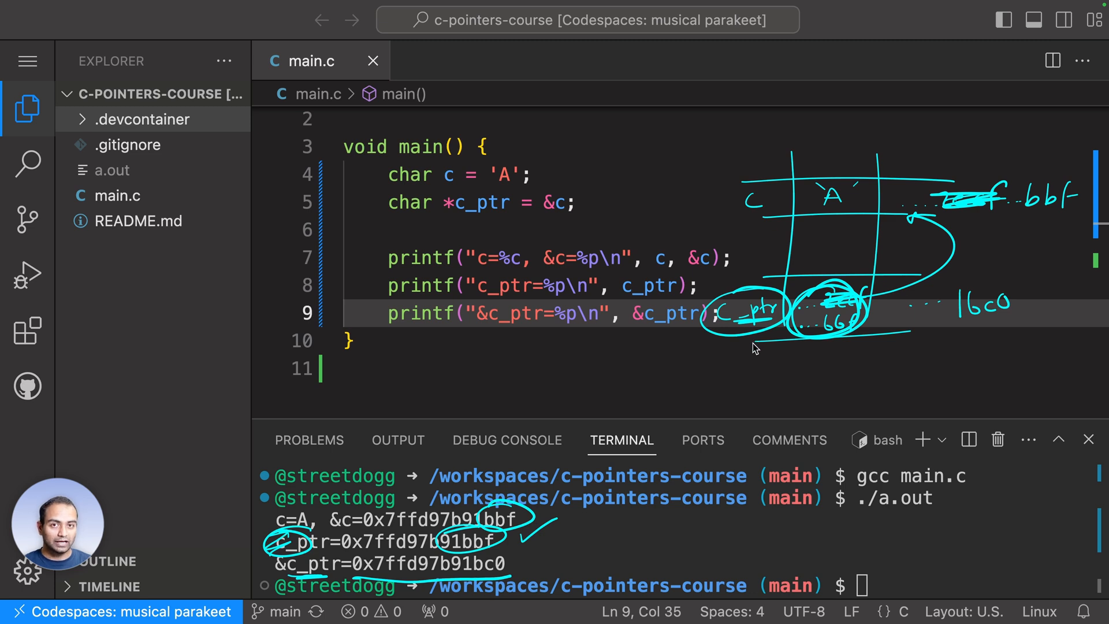
{"action": "mouse_move", "coordinate": [763, 344]}
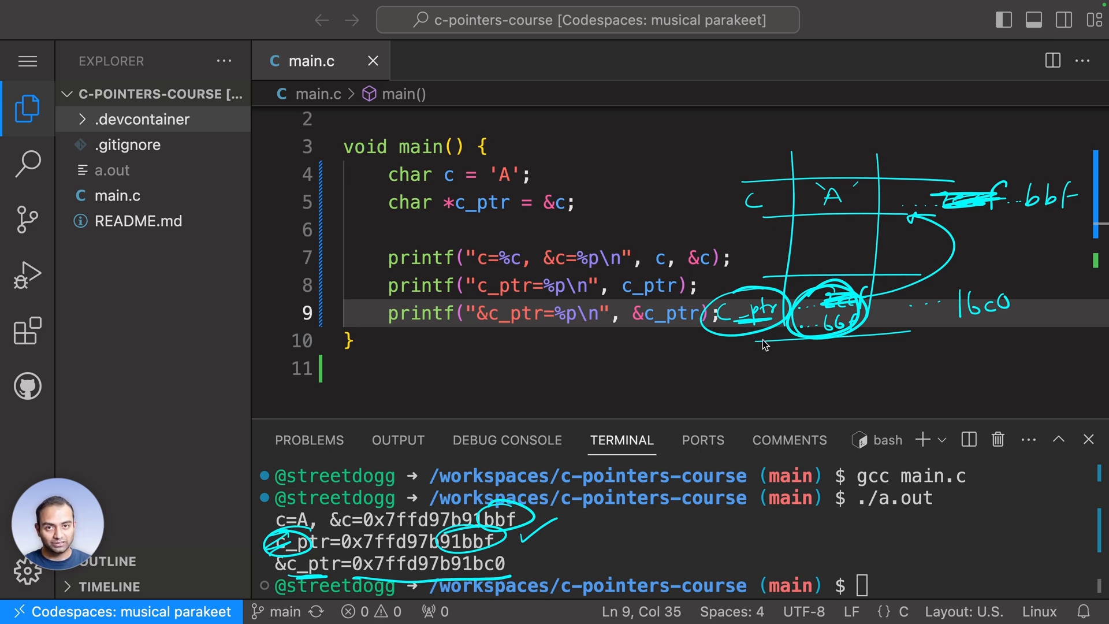
{"action": "mouse_move", "coordinate": [732, 294]}
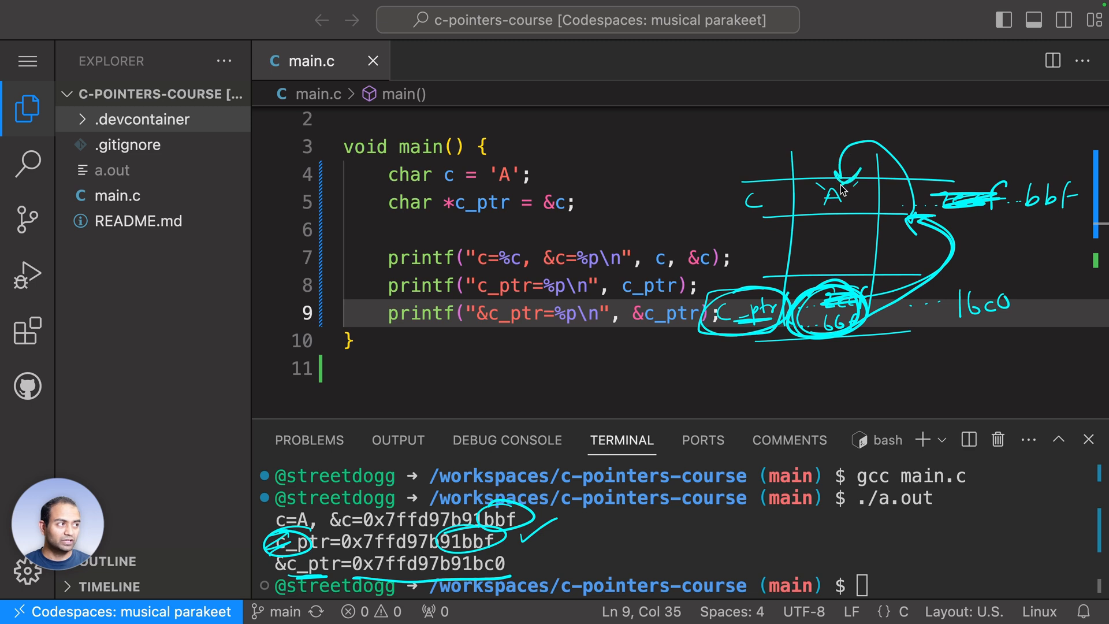
{"action": "mouse_move", "coordinate": [816, 257]}
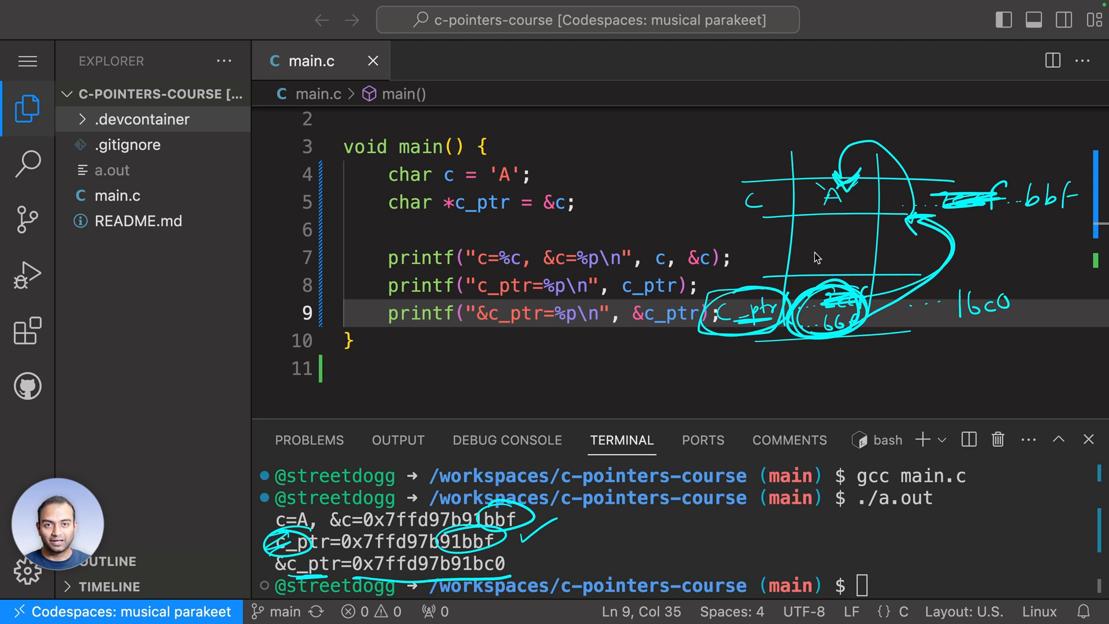
{"action": "mouse_move", "coordinate": [982, 245]}
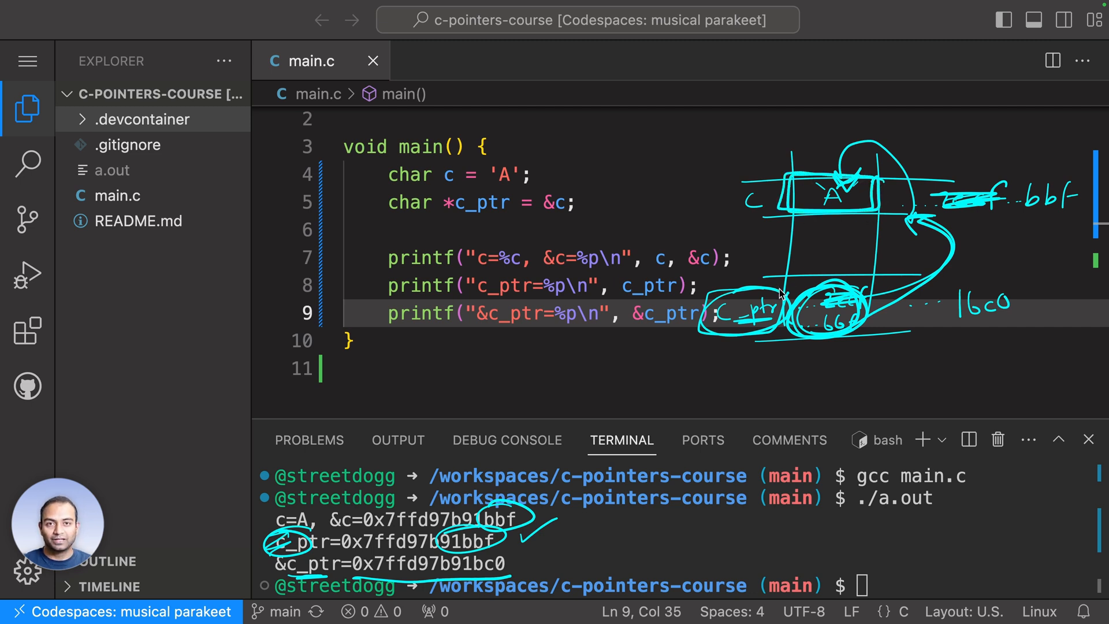
{"action": "mouse_move", "coordinate": [773, 286]}
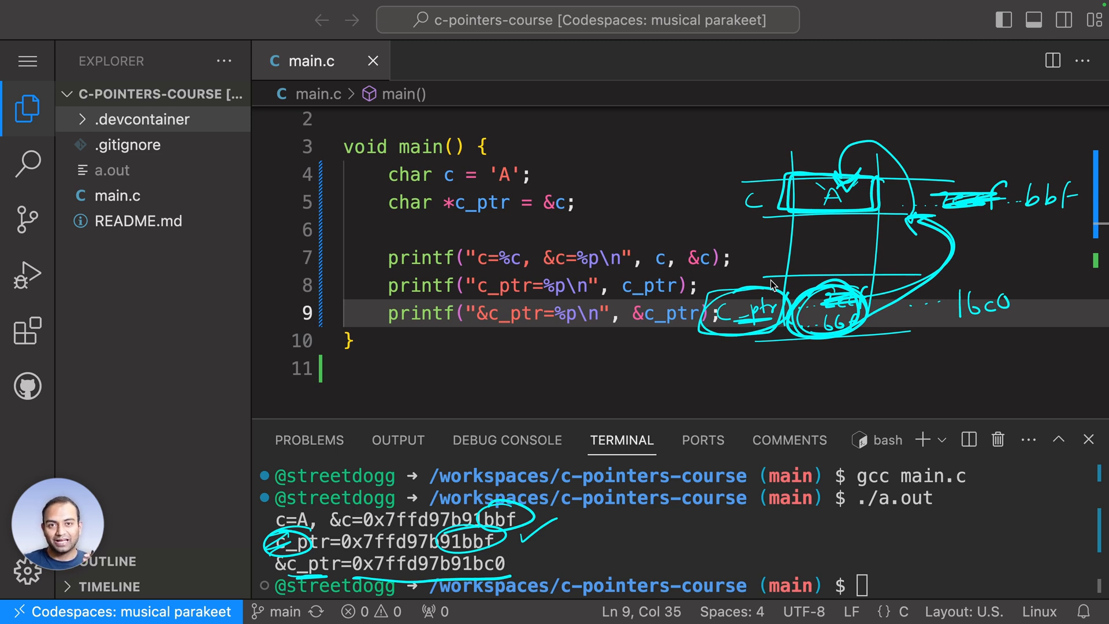
{"action": "mouse_move", "coordinate": [455, 219]}
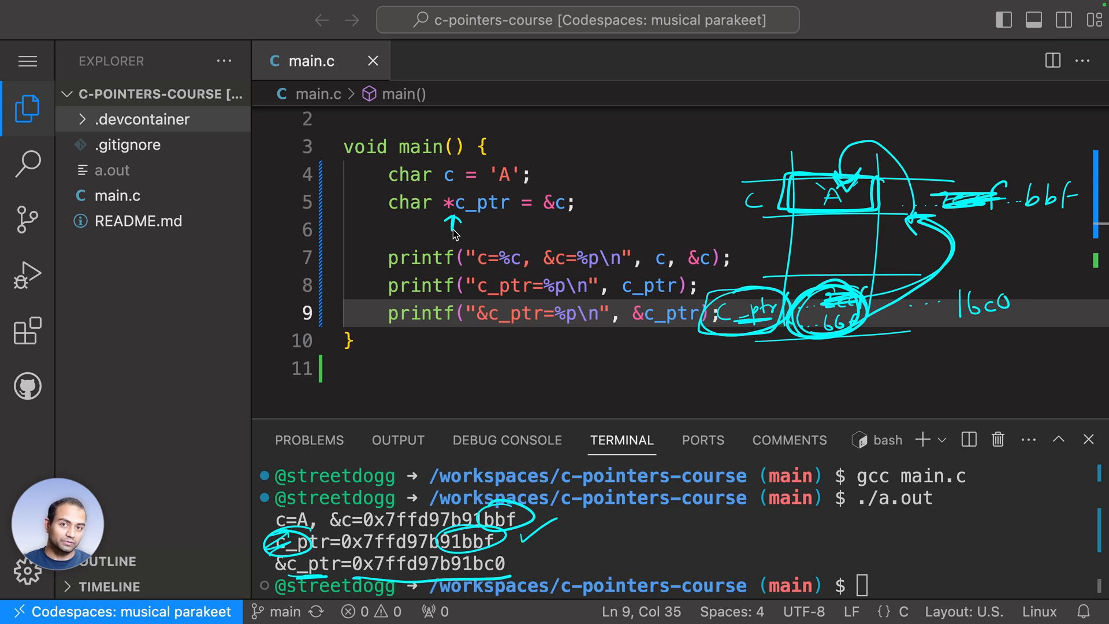
{"action": "mouse_move", "coordinate": [175, 276]}
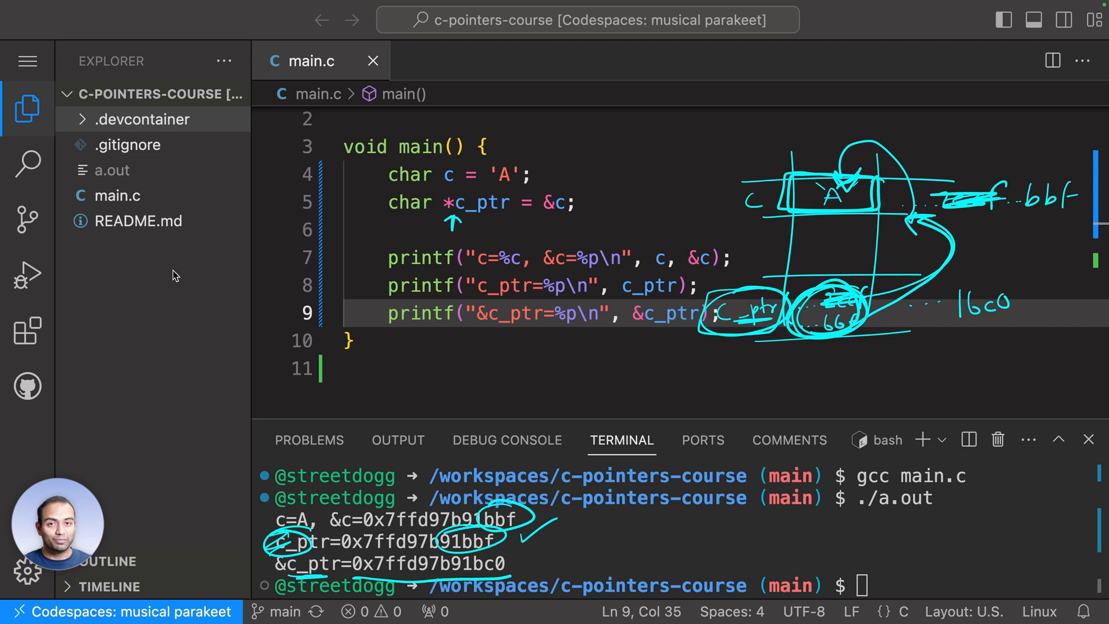
{"action": "mouse_move", "coordinate": [387, 205]}
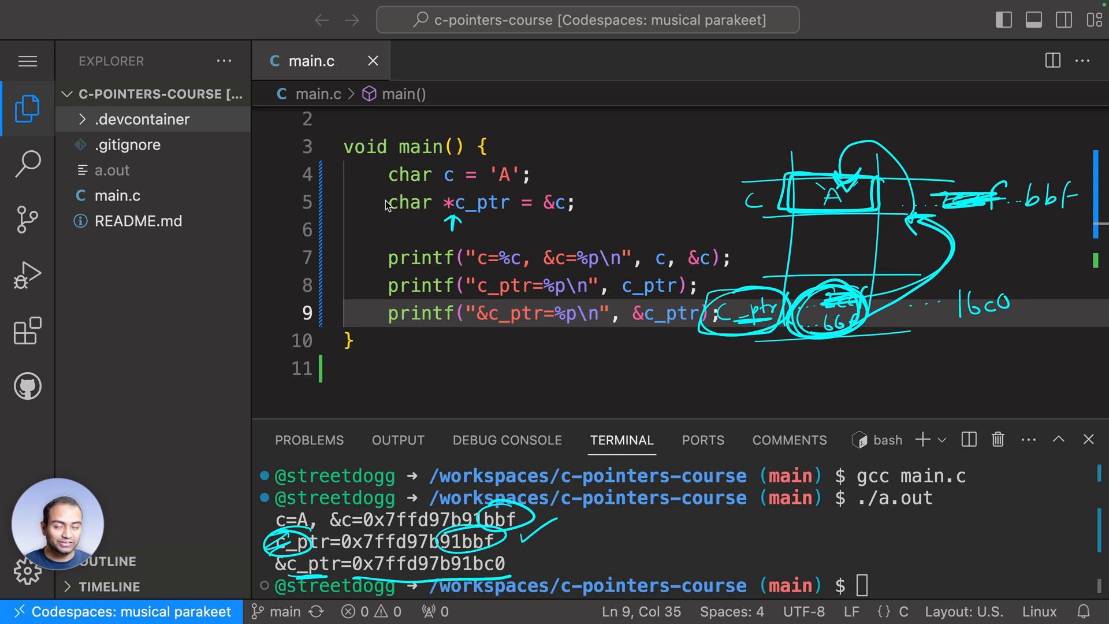
{"action": "mouse_move", "coordinate": [444, 203]}
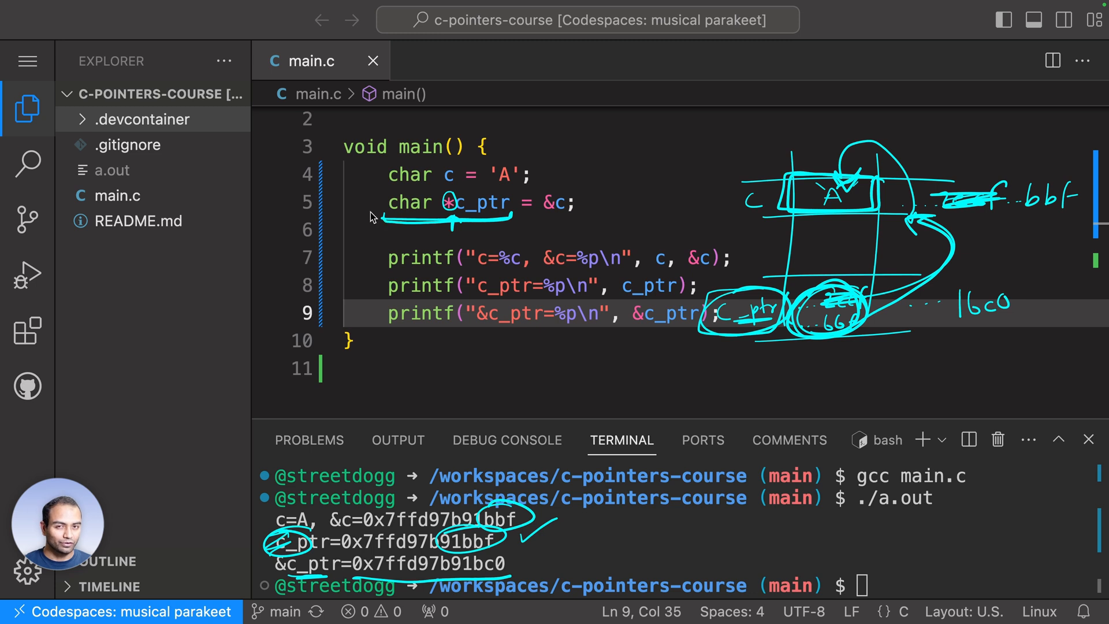
{"action": "mouse_move", "coordinate": [392, 247]}
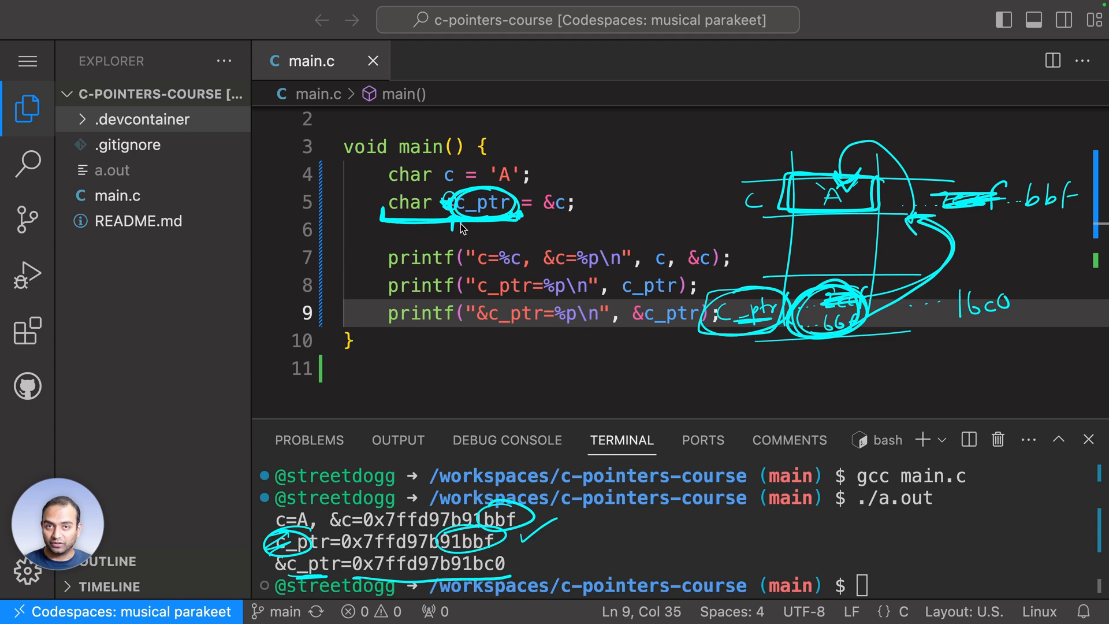
{"action": "mouse_move", "coordinate": [559, 218]}
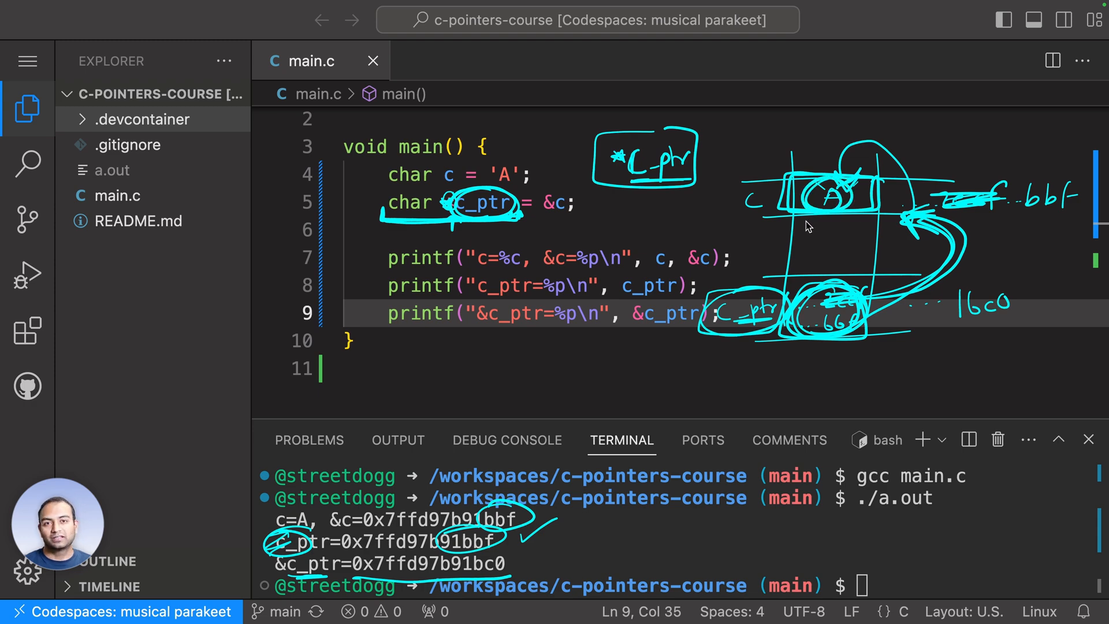
{"action": "mouse_move", "coordinate": [785, 209]}
{"action": "type", "text": "printf(\"*c_ptr=%p\\n\", *c_ptr);"}
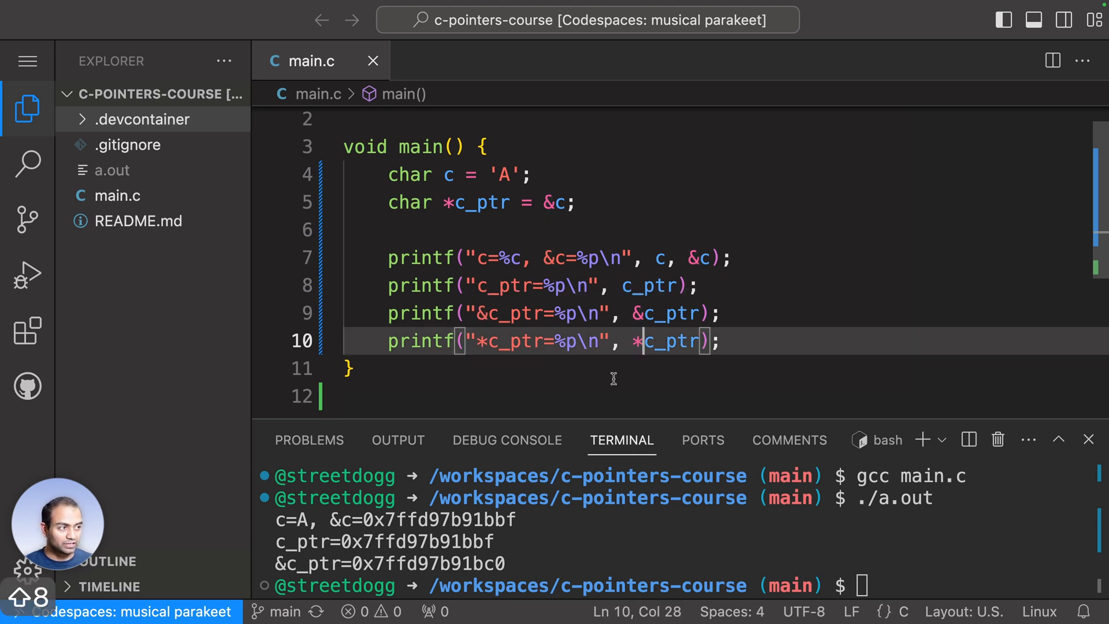
{"action": "mouse_move", "coordinate": [566, 341]}
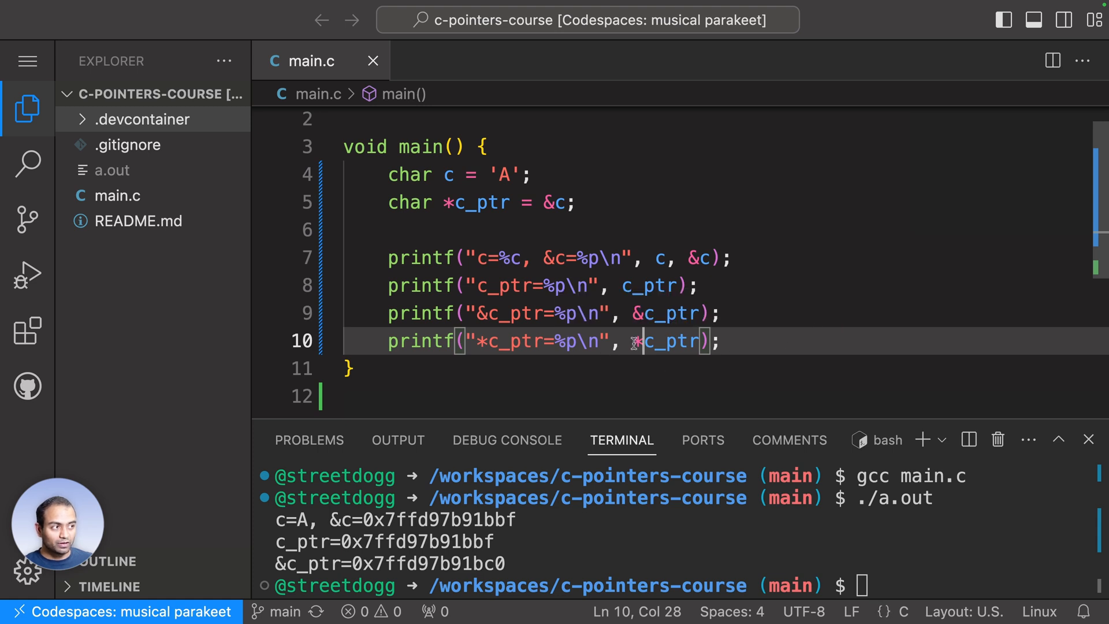
- Select the name c_ptr inside the new printf format string on line 10
{"action": "double_click", "coordinate": [513, 340]}
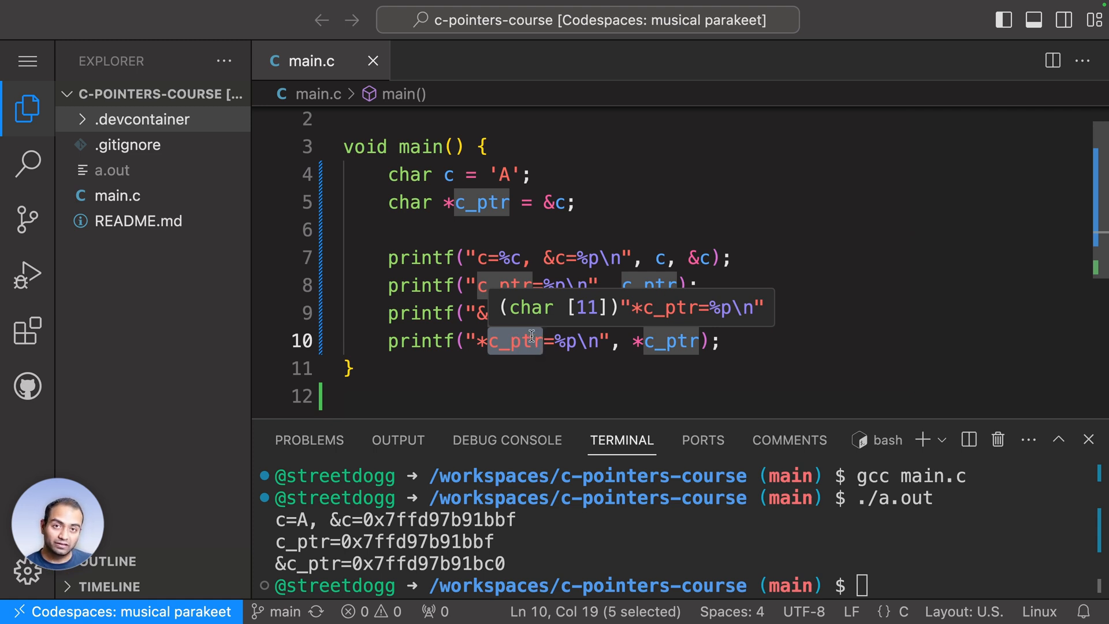
{"action": "mouse_move", "coordinate": [421, 220]}
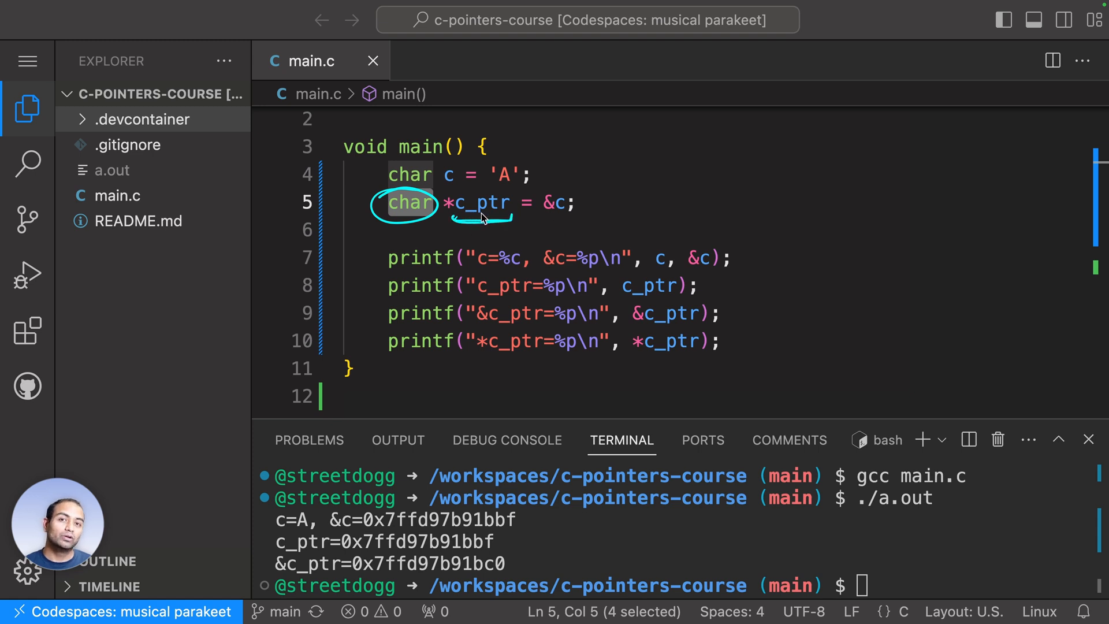
{"action": "mouse_move", "coordinate": [533, 257]}
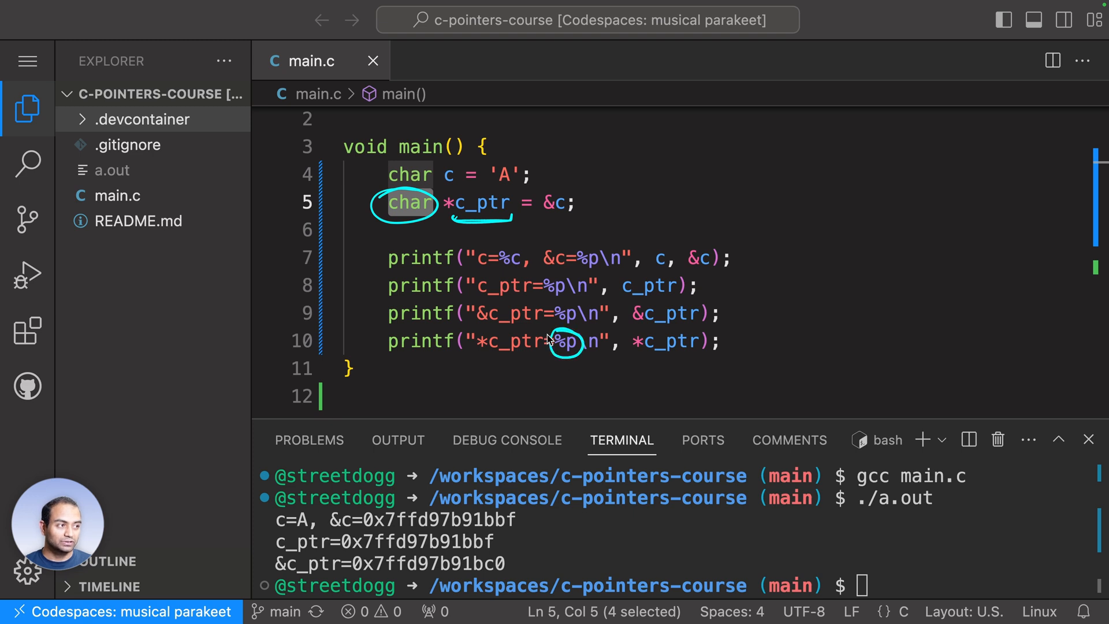
{"action": "mouse_move", "coordinate": [549, 379]}
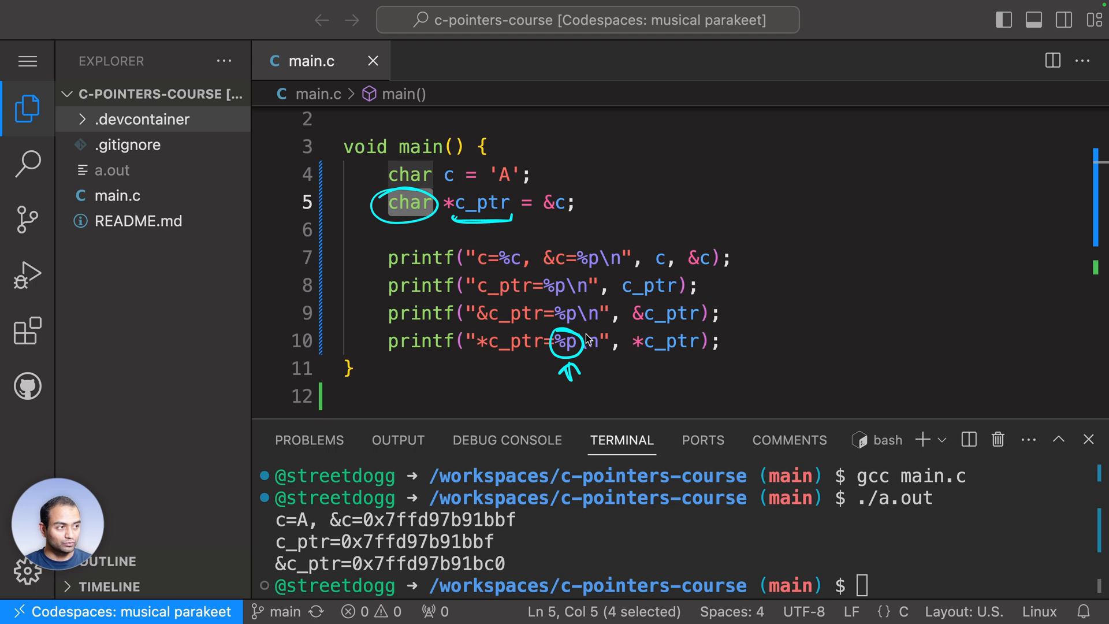
- Change the format specifier on line 10 from %p to %c
{"action": "left_click", "coordinate": [576, 341]}
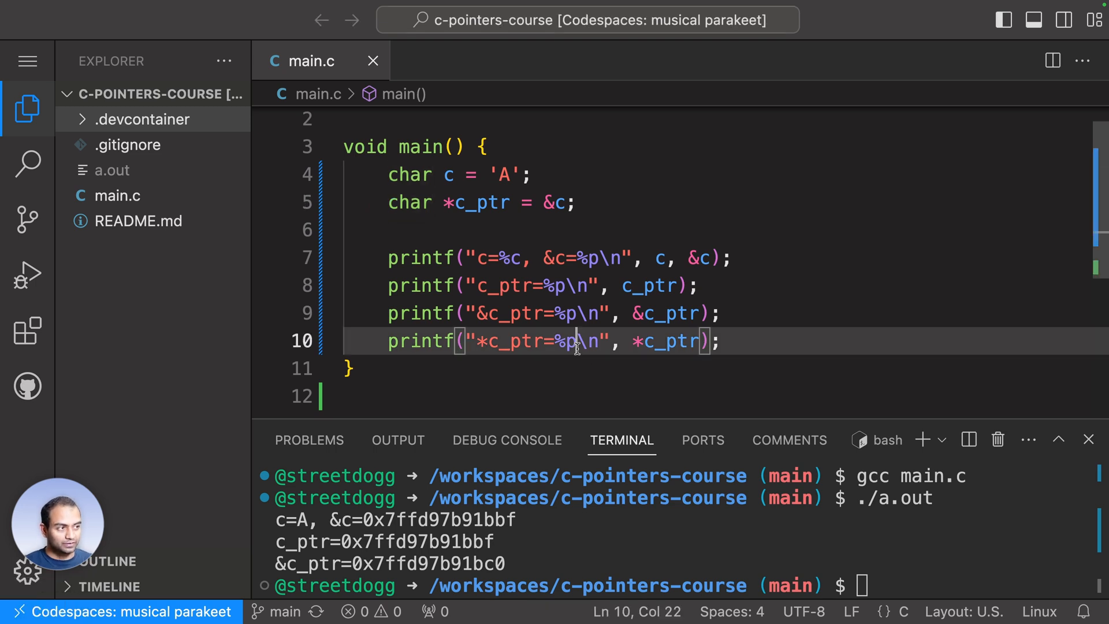
{"action": "type", "text": "c"}
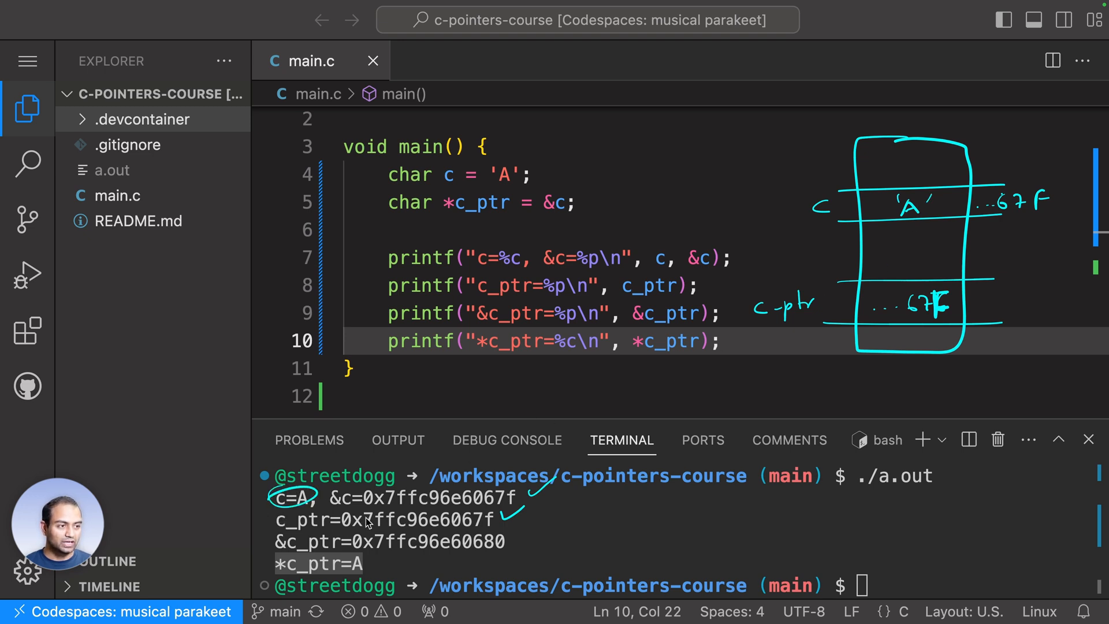
{"action": "mouse_move", "coordinate": [786, 386]}
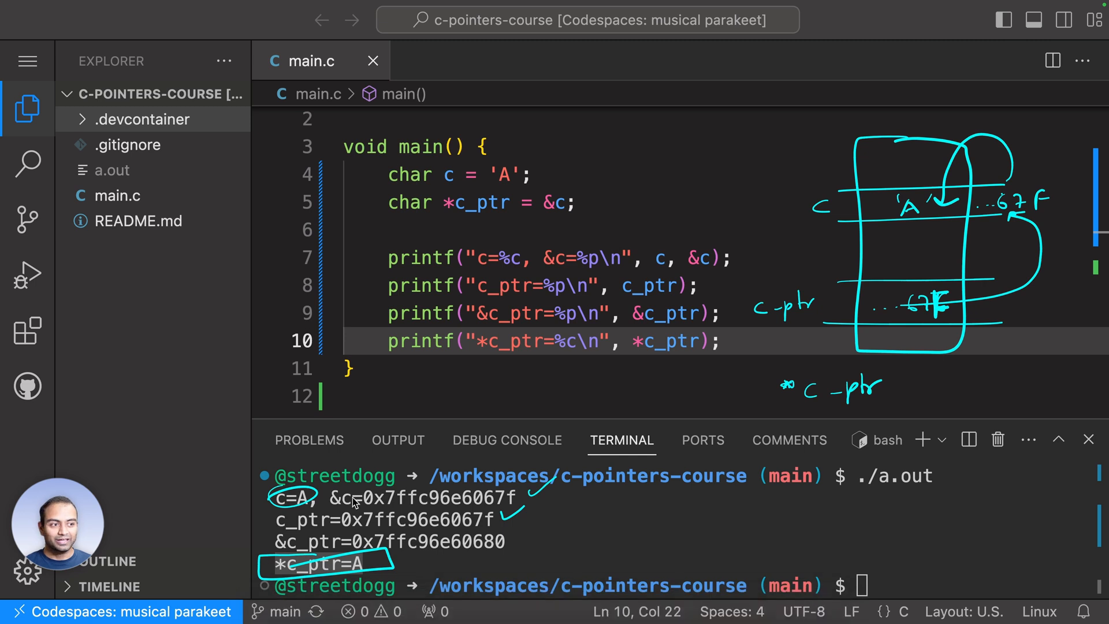
{"action": "mouse_move", "coordinate": [386, 486]}
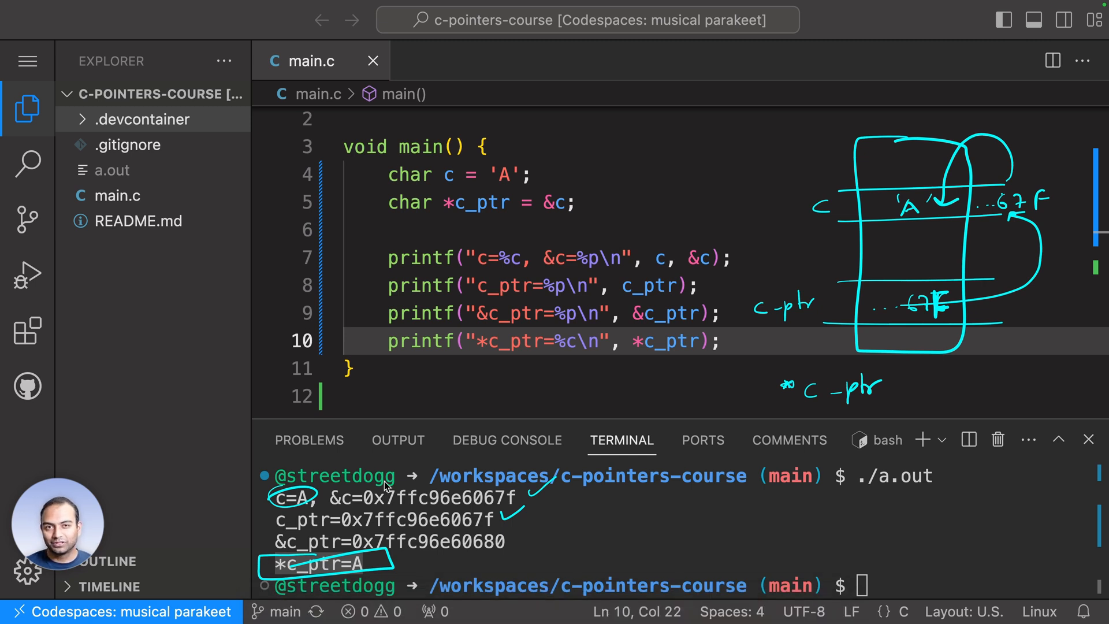
{"action": "mouse_move", "coordinate": [490, 240]}
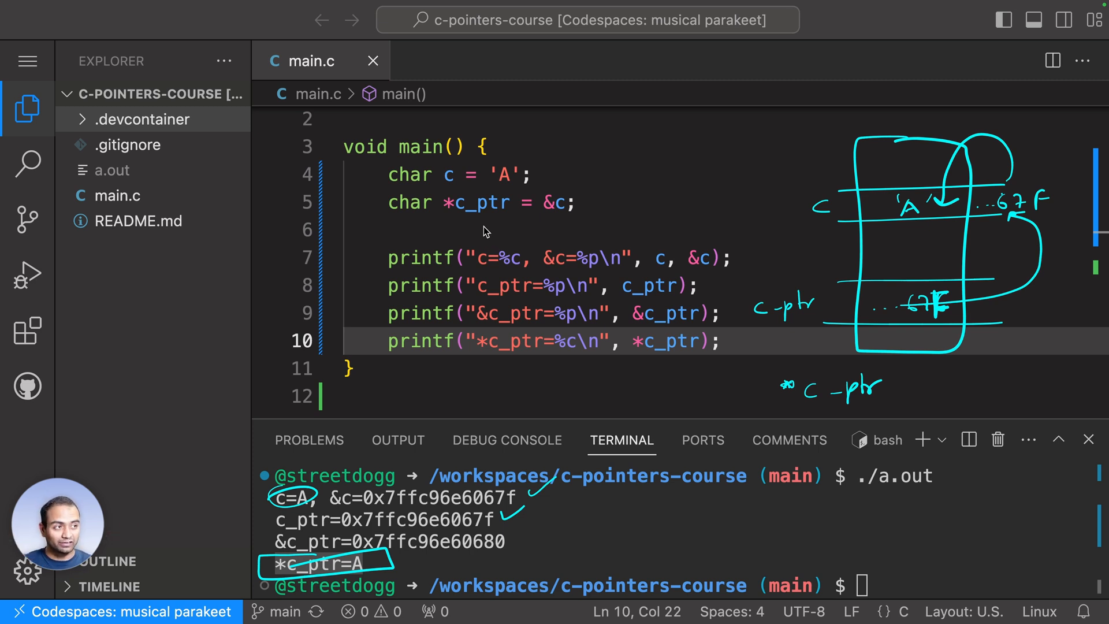
{"action": "mouse_move", "coordinate": [478, 239]}
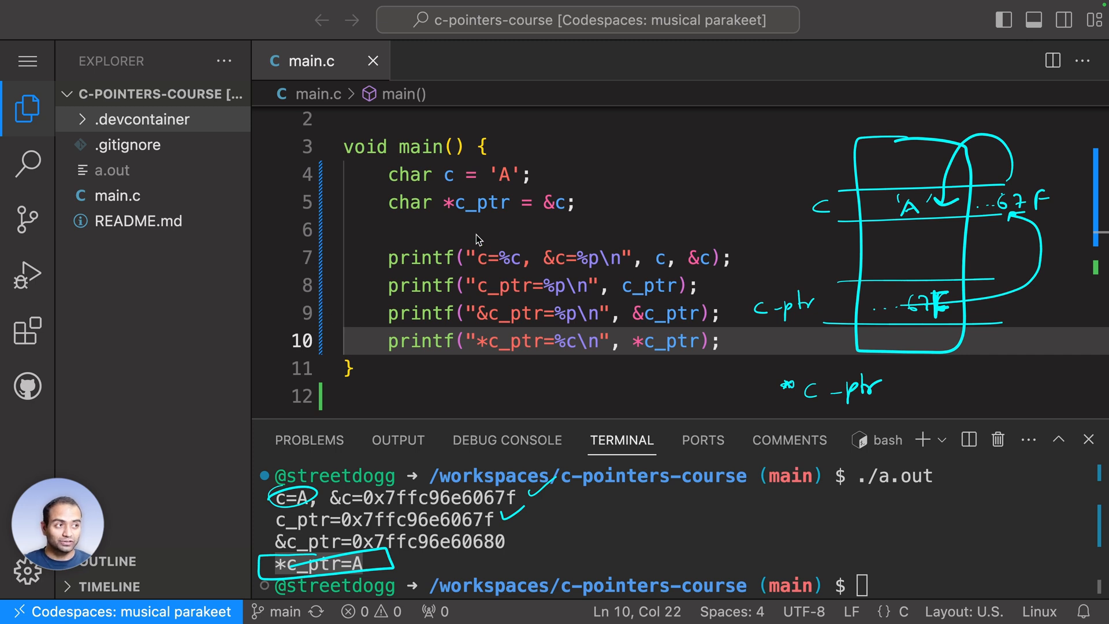
{"action": "mouse_move", "coordinate": [404, 225]}
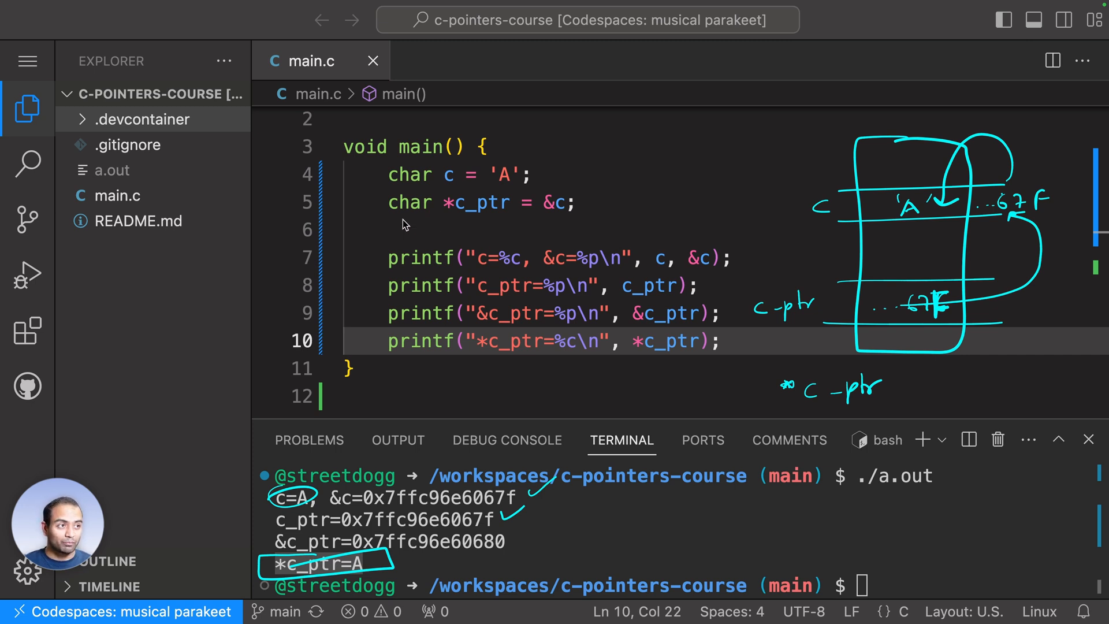
{"action": "mouse_move", "coordinate": [400, 209]}
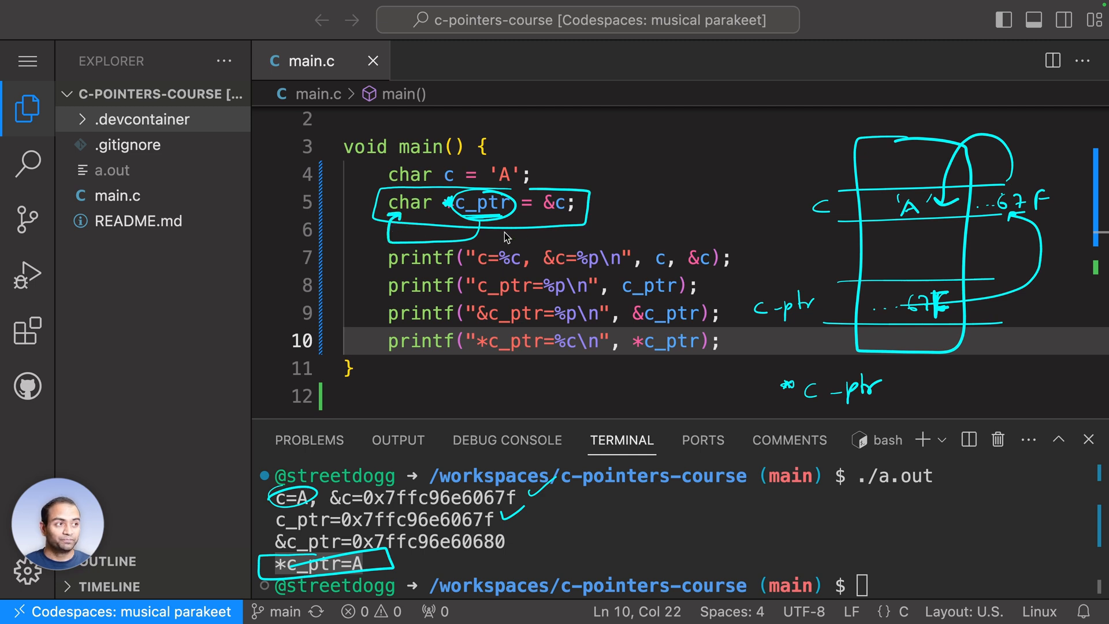
{"action": "mouse_move", "coordinate": [643, 354]}
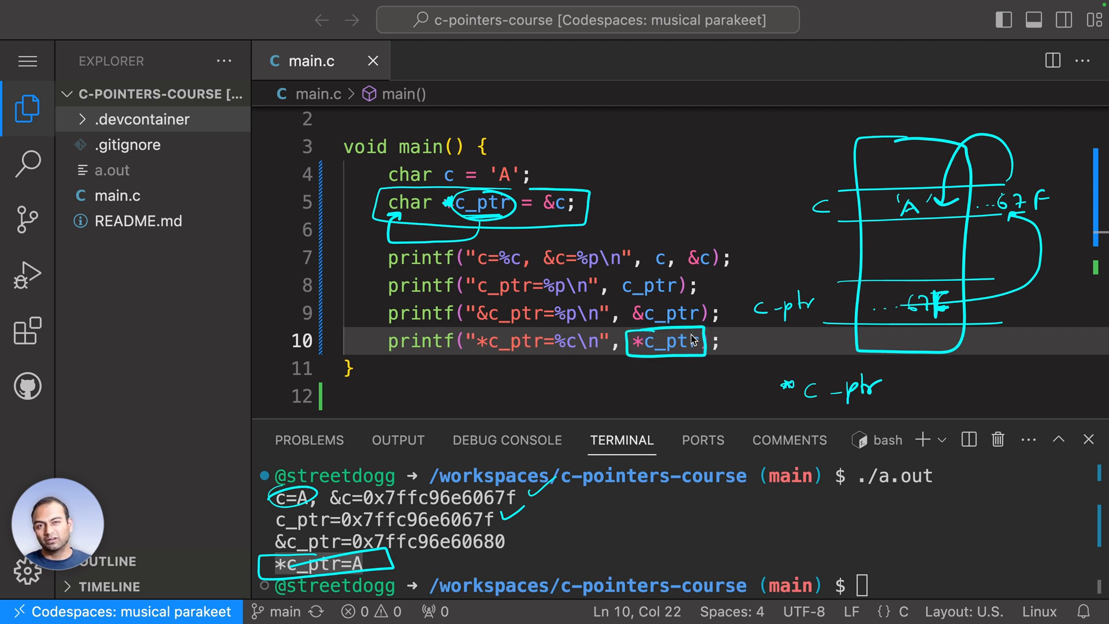
{"action": "mouse_move", "coordinate": [653, 359]}
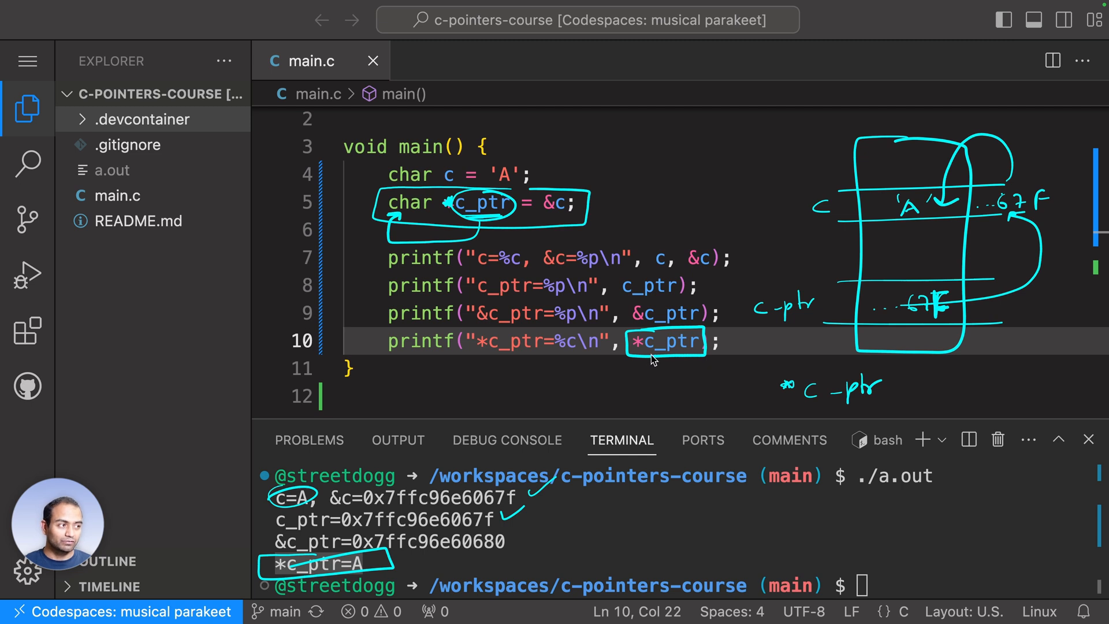
{"action": "mouse_move", "coordinate": [657, 339]}
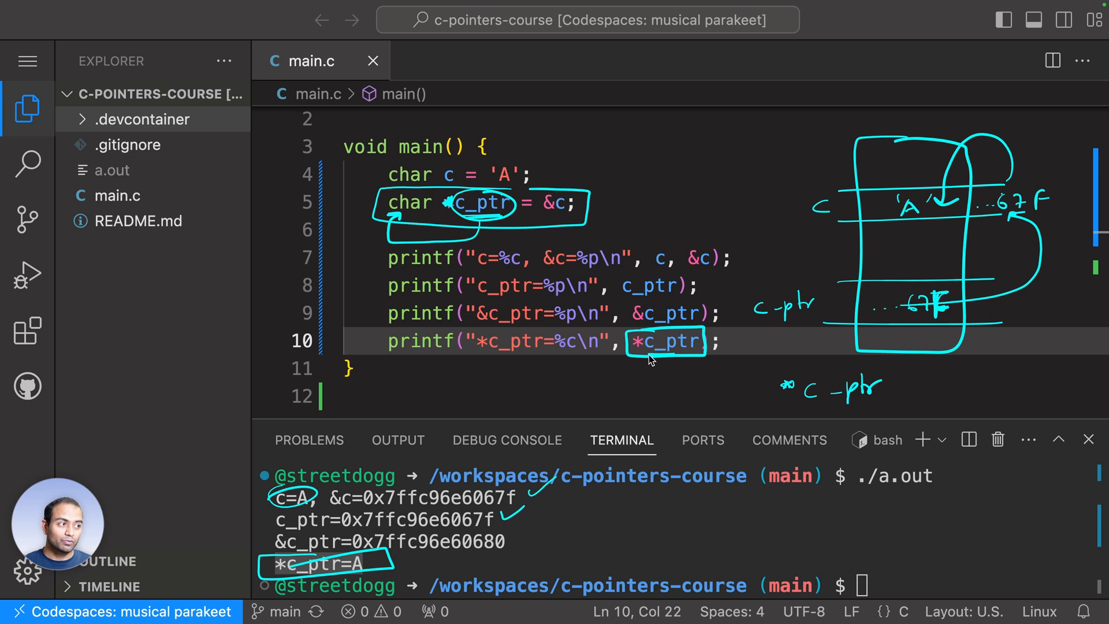
{"action": "mouse_move", "coordinate": [678, 358]}
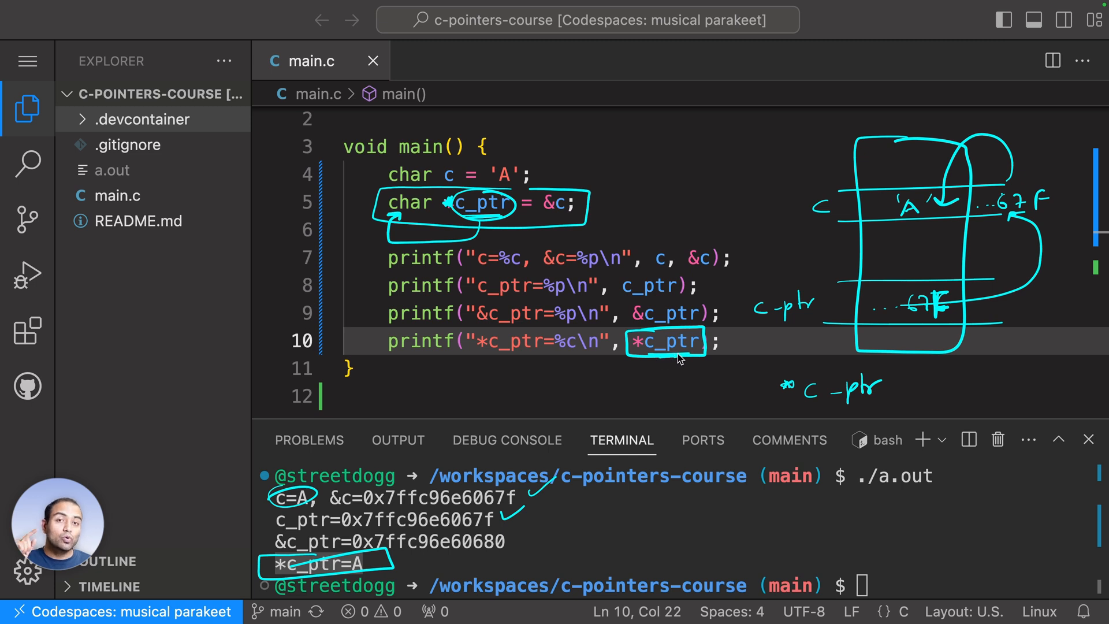
{"action": "mouse_move", "coordinate": [633, 350]}
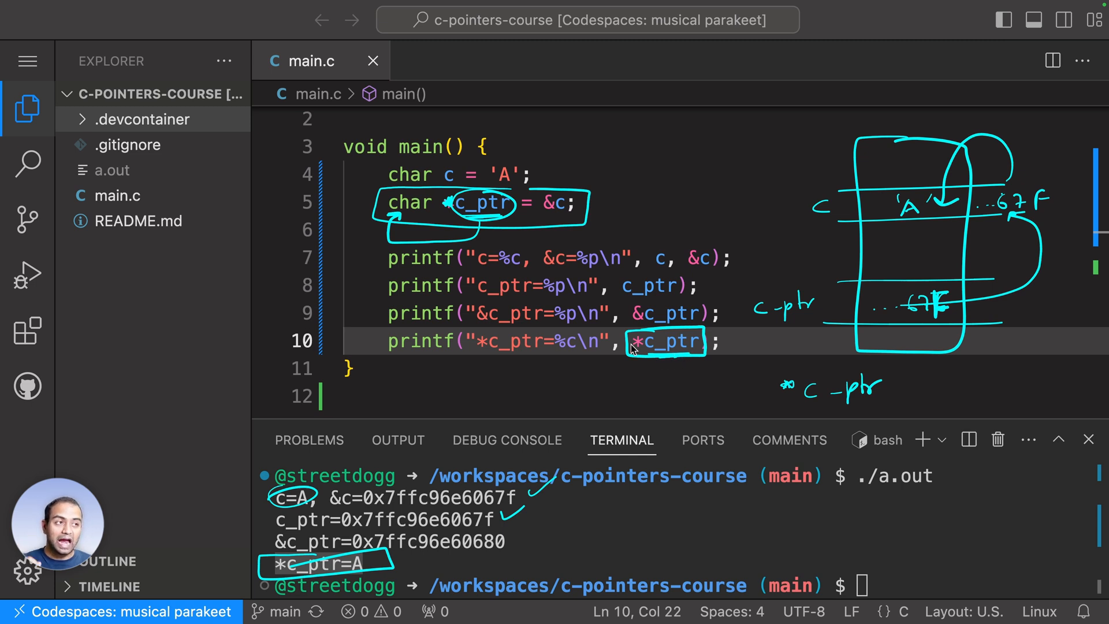
{"action": "mouse_move", "coordinate": [426, 201]}
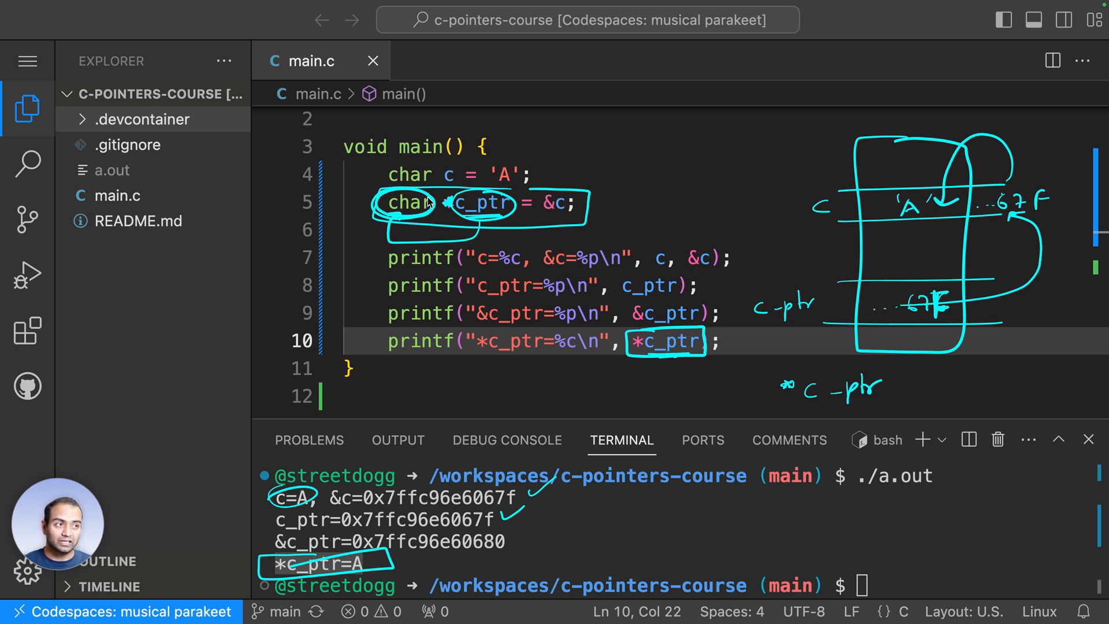
{"action": "mouse_move", "coordinate": [383, 282]}
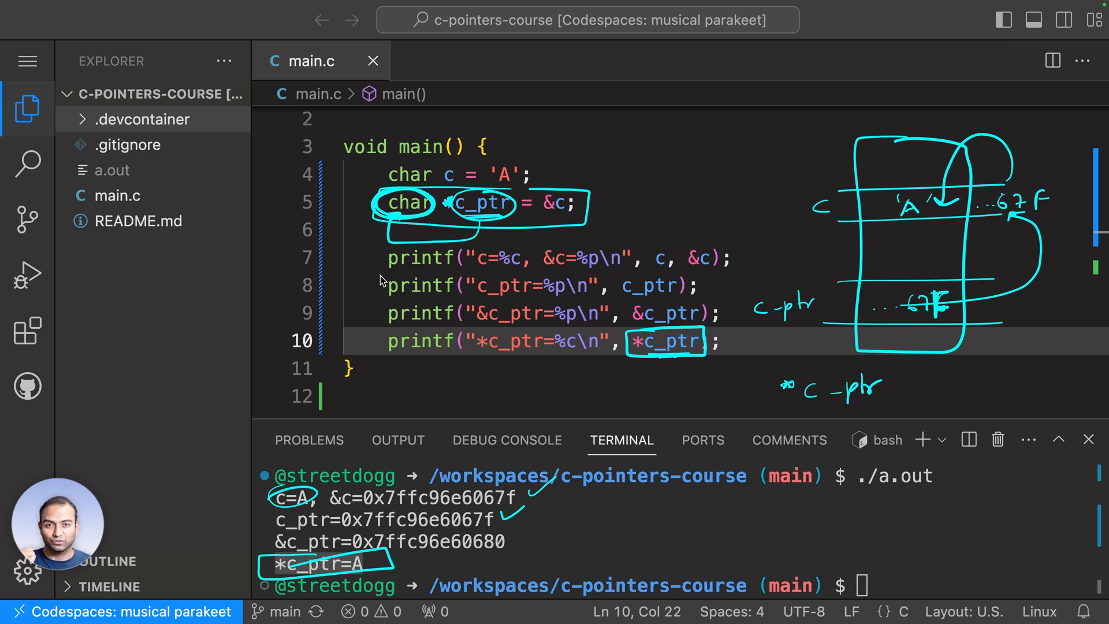
{"action": "mouse_move", "coordinate": [670, 347]}
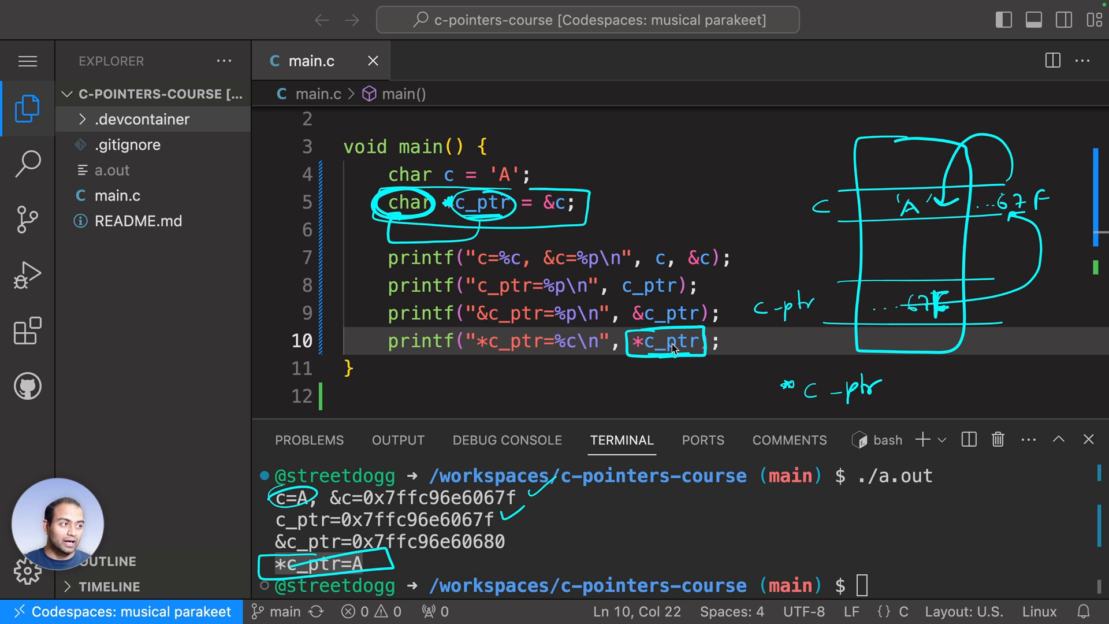
{"action": "mouse_move", "coordinate": [624, 317]}
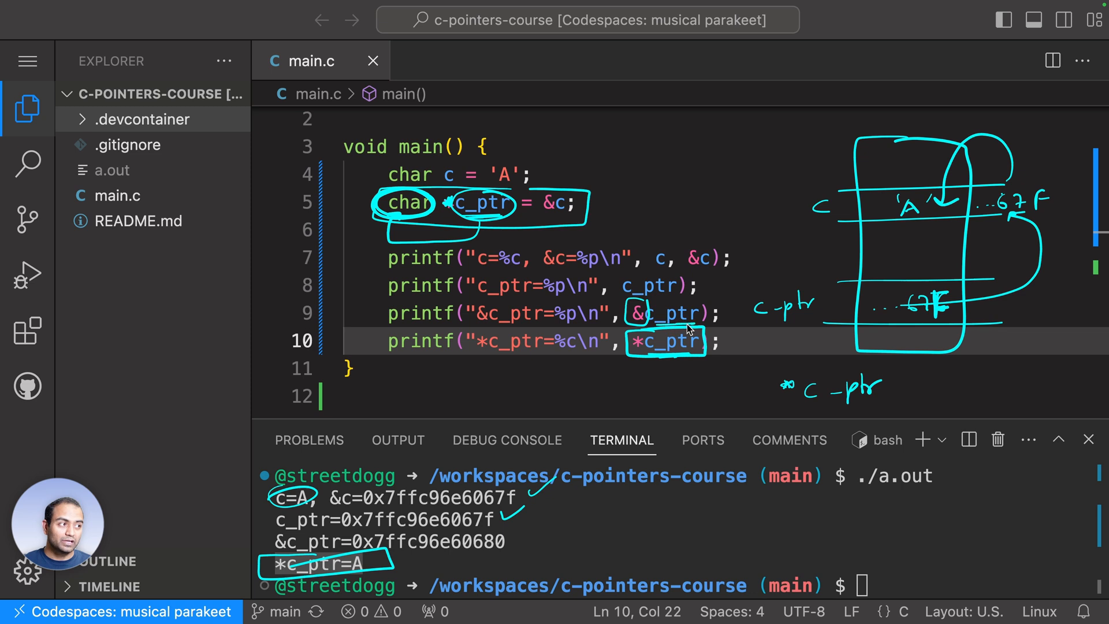
{"action": "mouse_move", "coordinate": [651, 307]}
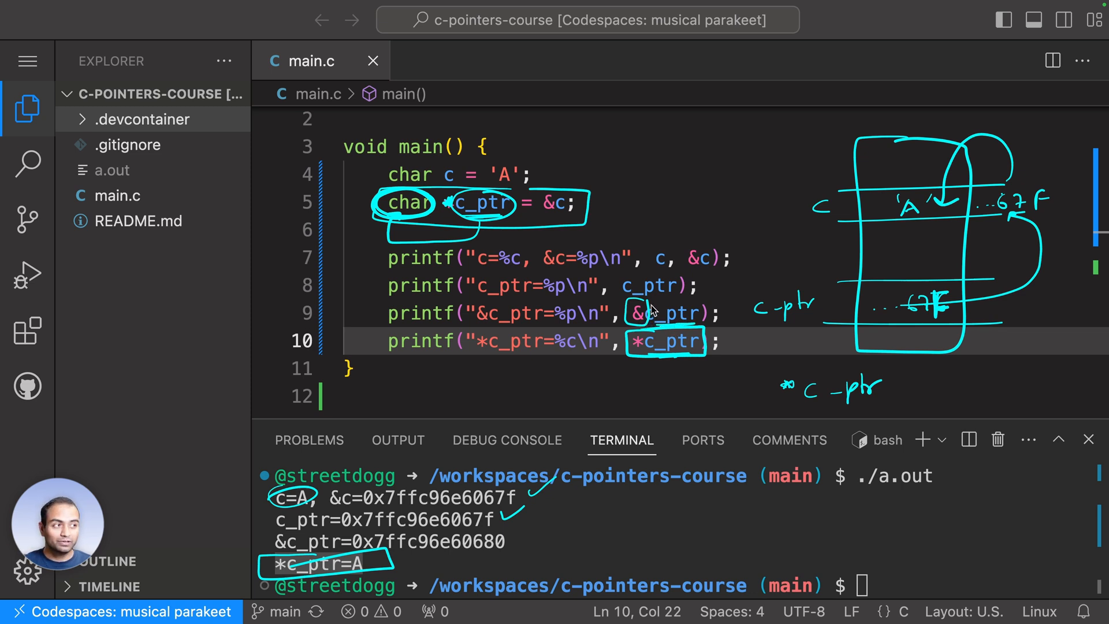
{"action": "mouse_move", "coordinate": [586, 157]}
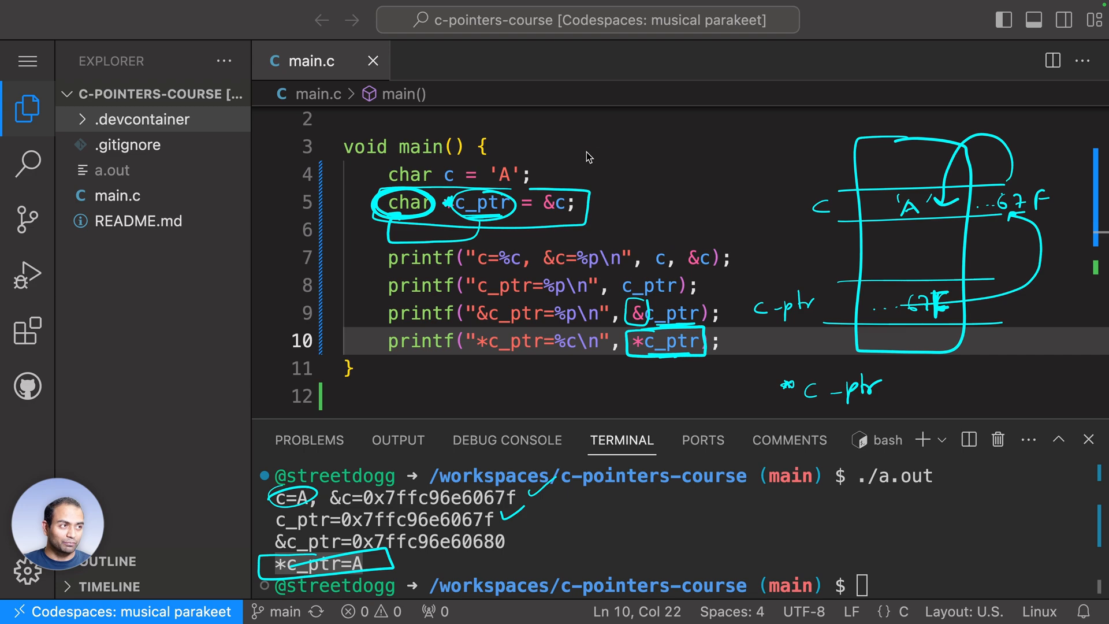